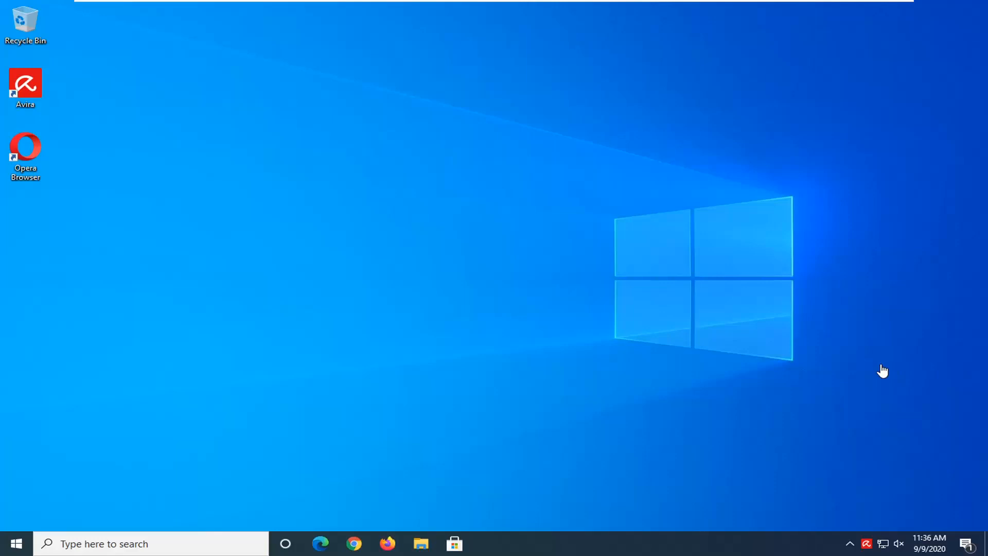
mouse_move(863, 369)
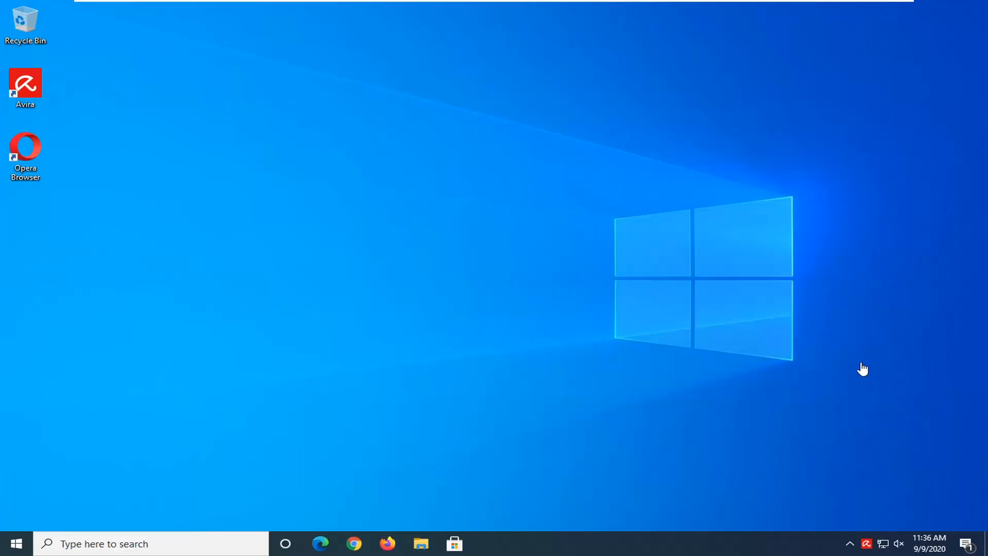
mouse_move(836, 472)
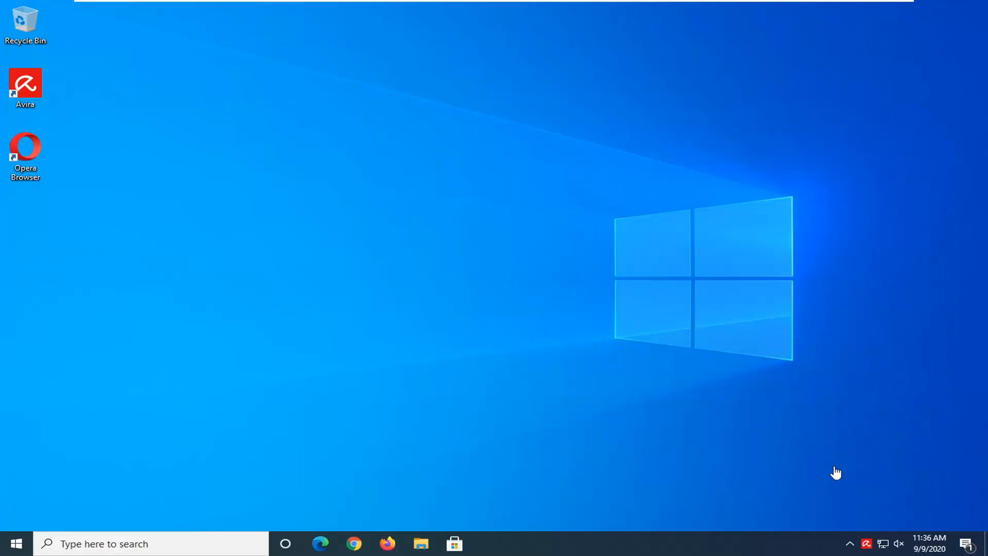
mouse_move(850, 460)
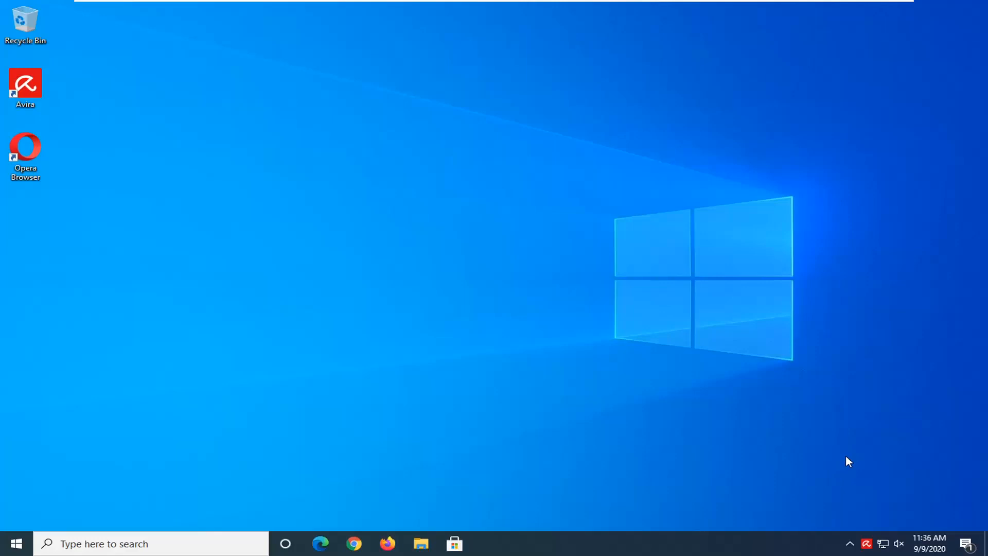
mouse_move(866, 543)
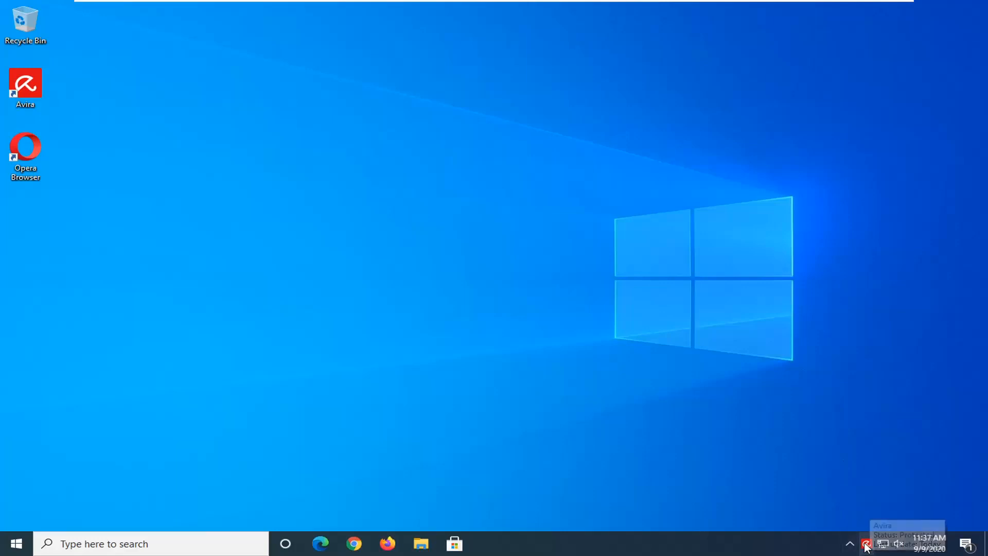
mouse_move(867, 544)
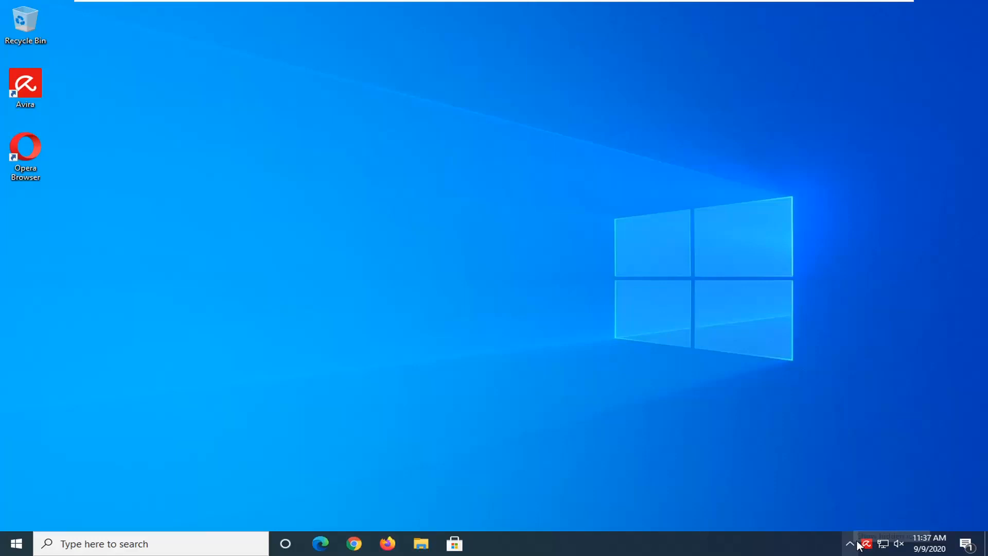
Open the Avira quick-actions menu from its system tray icon
click(850, 543)
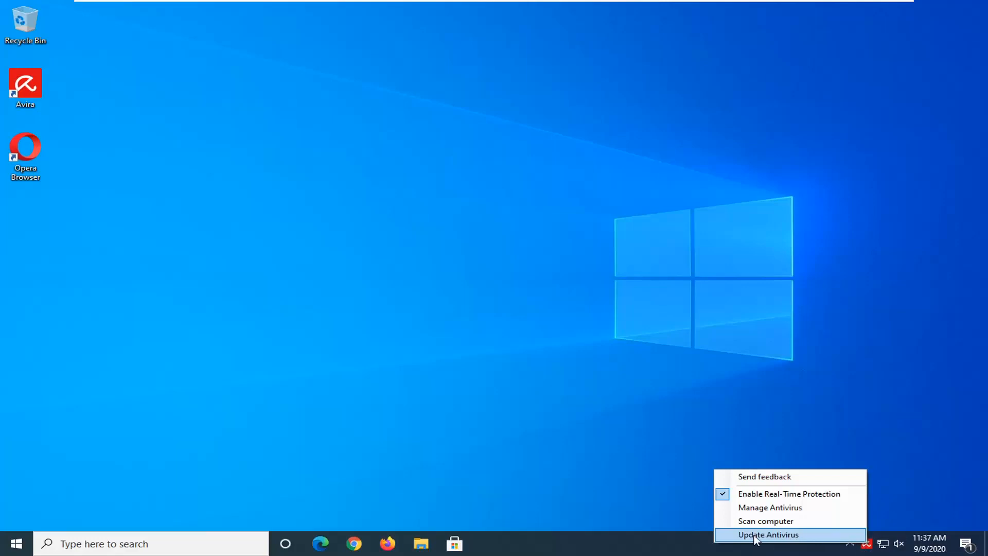
Start the antivirus update and close the Opera browser window that pops up
click(767, 534)
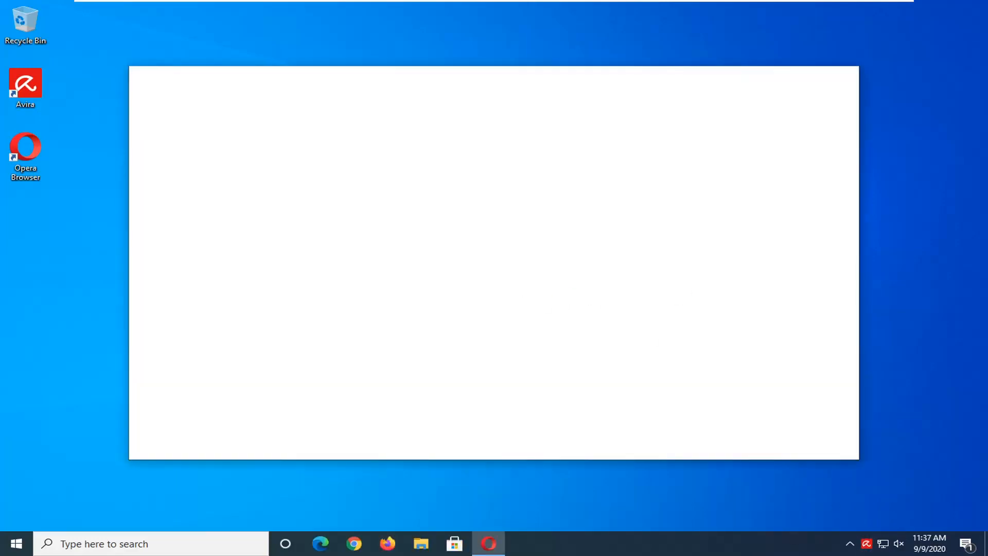
click(489, 544)
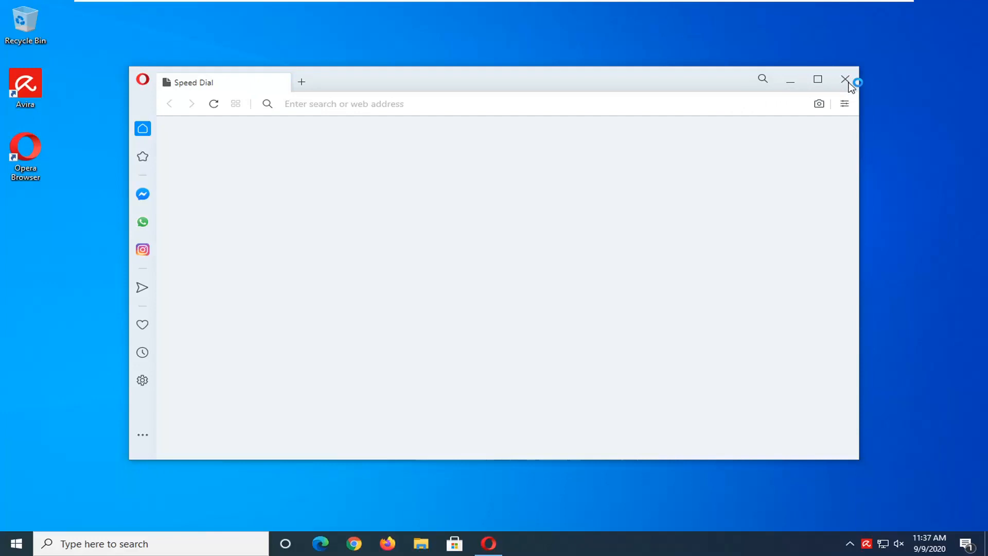
click(845, 79)
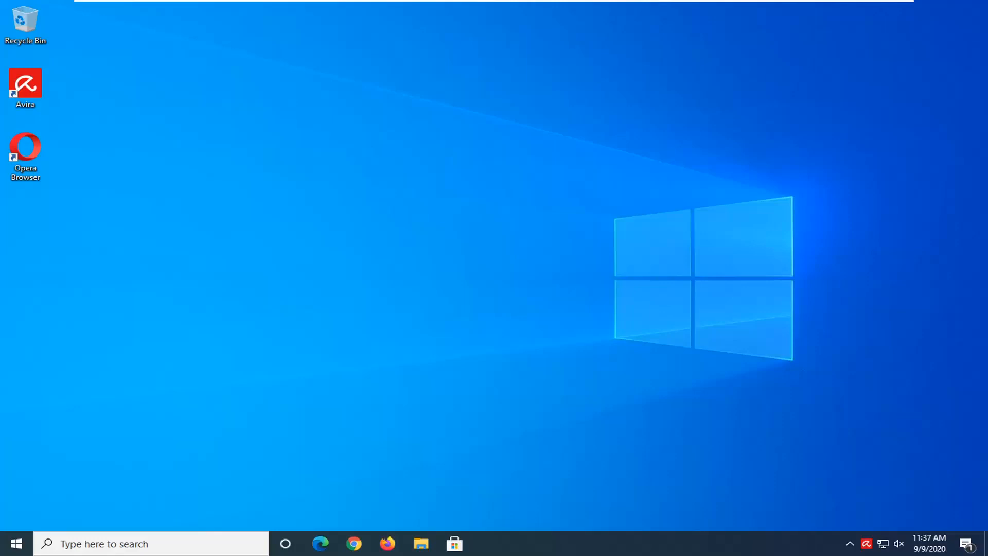
mouse_move(790, 544)
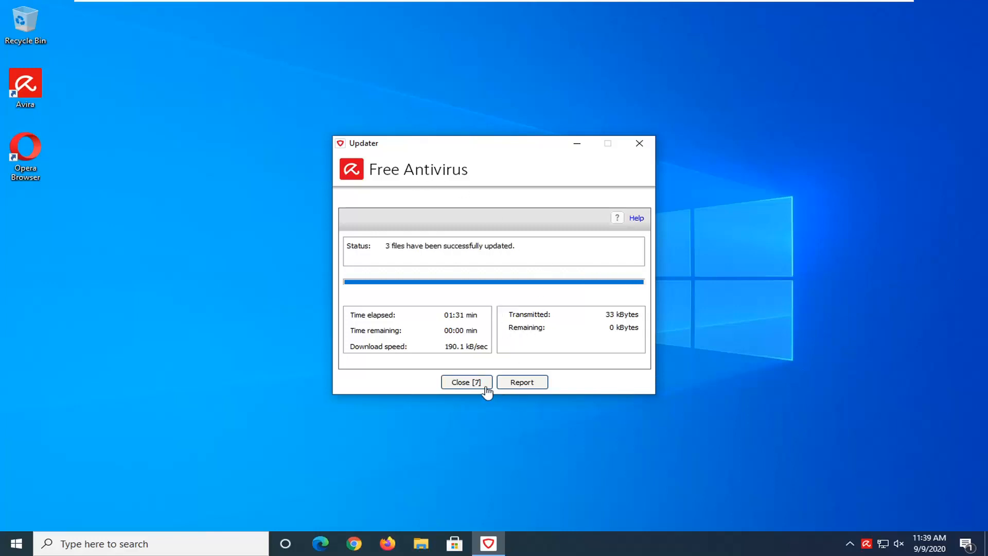
Close the updater after it reports three files successfully updated
click(466, 382)
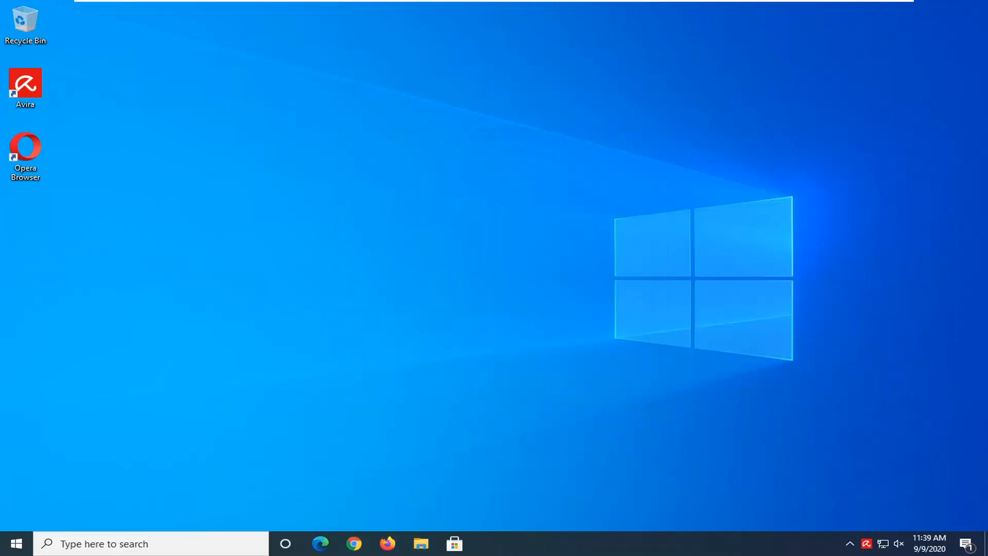